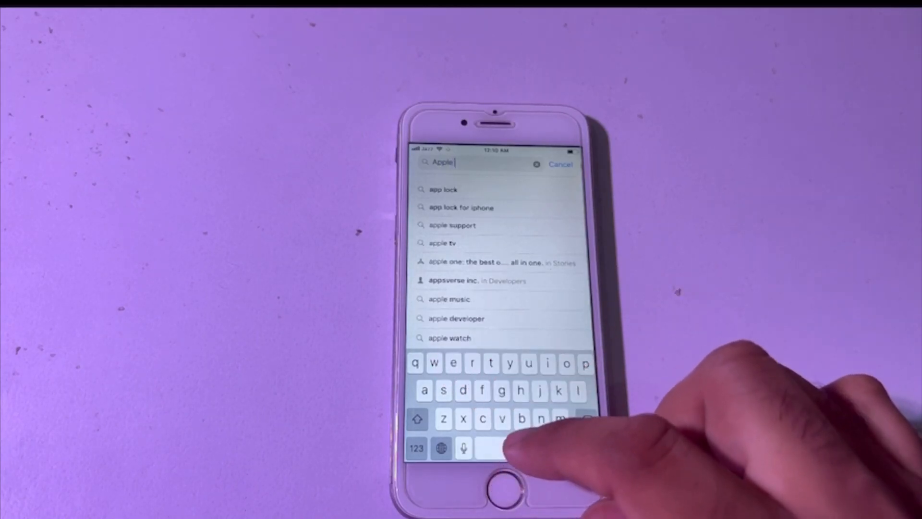
# Search the App Store for 'apple developer' so the Apple Developer app tops the results.
pyautogui.write('developer')
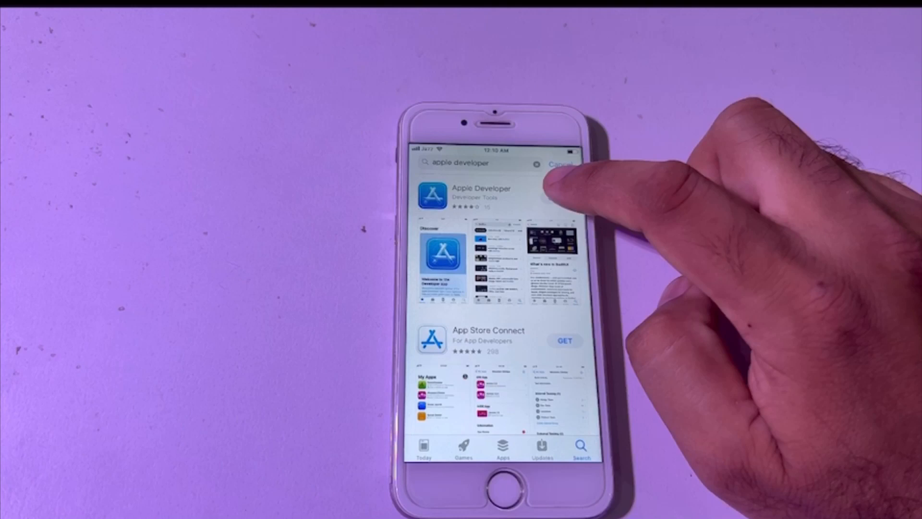
# Get the Apple Developer app and launch it to its Account page.
pyautogui.click(482, 196)
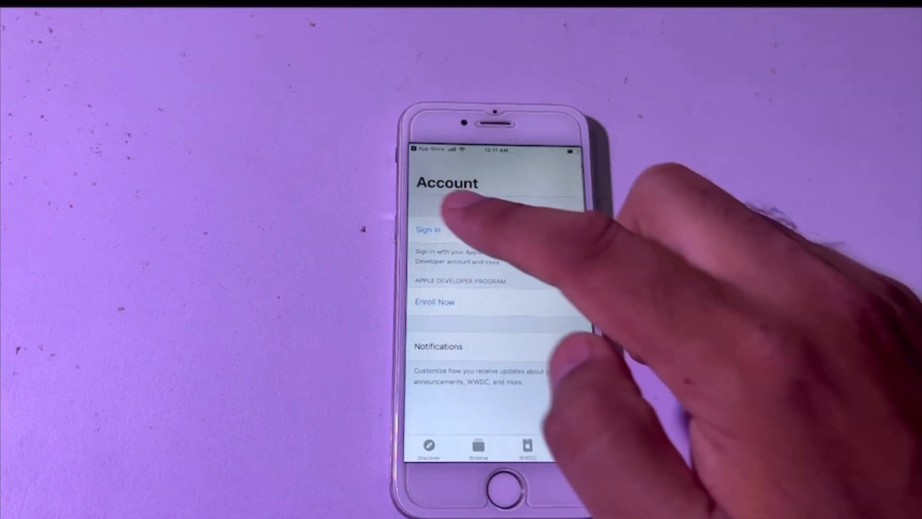
# Sign in to Apple Developer with the existing iCloud account from the sign-in sheet.
pyautogui.click(575, 448)
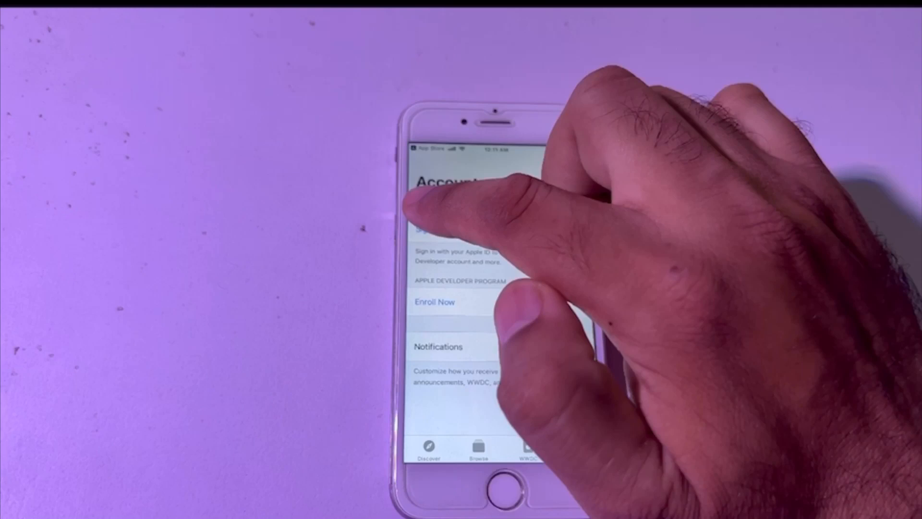
pyautogui.click(428, 229)
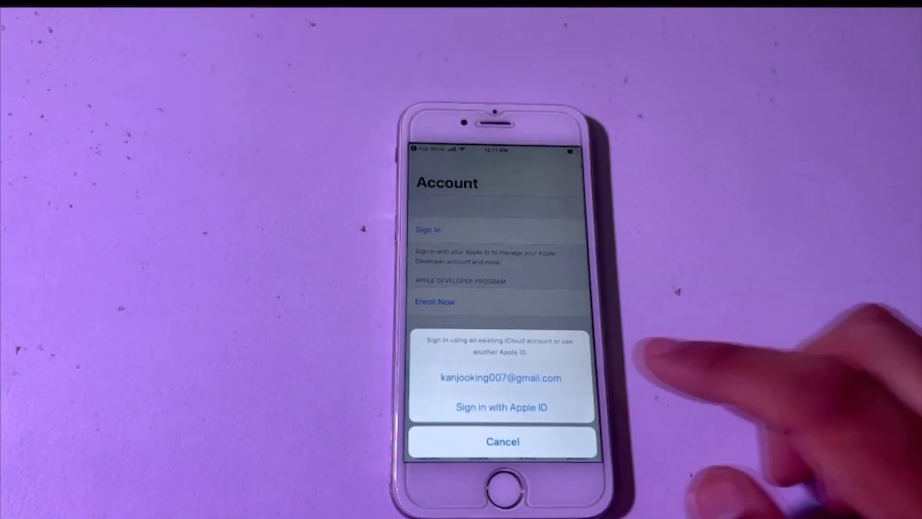
pyautogui.click(501, 378)
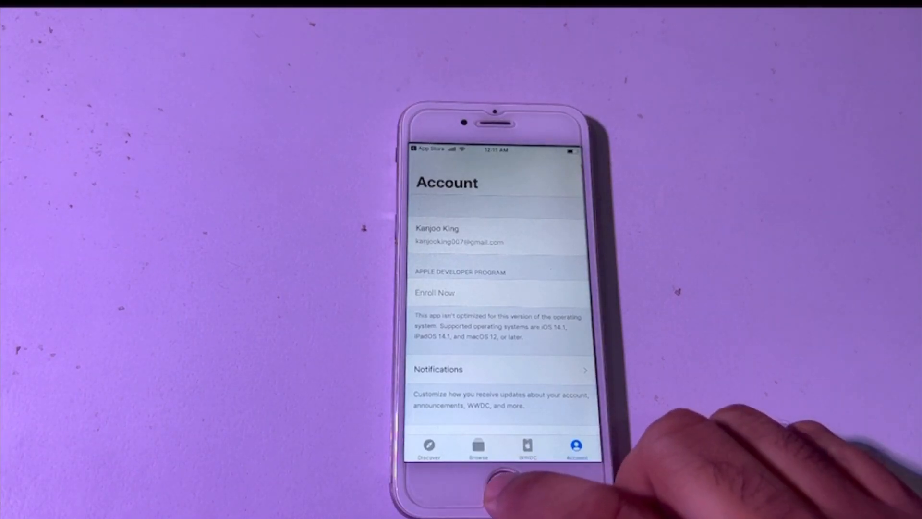
# Go to Settings > General > VPN, which shows no VPN configuration installed.
pyautogui.click(498, 484)
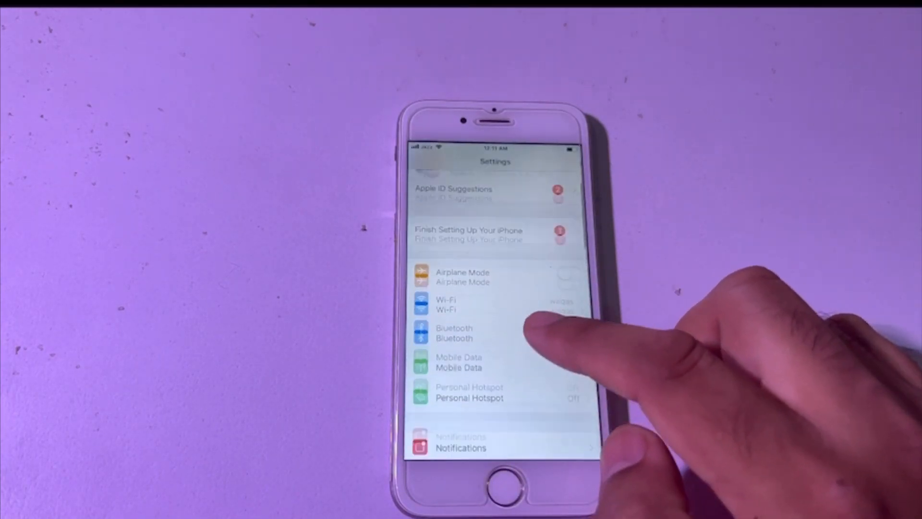
pyautogui.scroll(-3)
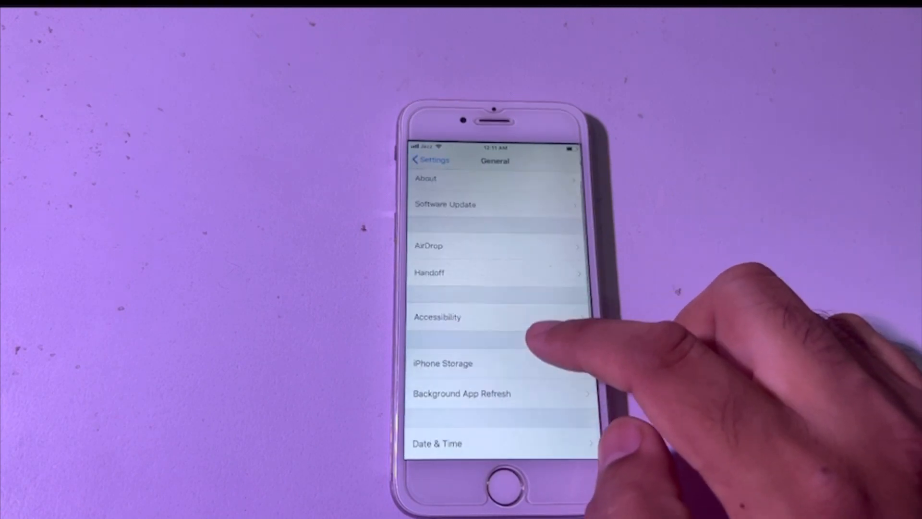
pyautogui.scroll(-3)
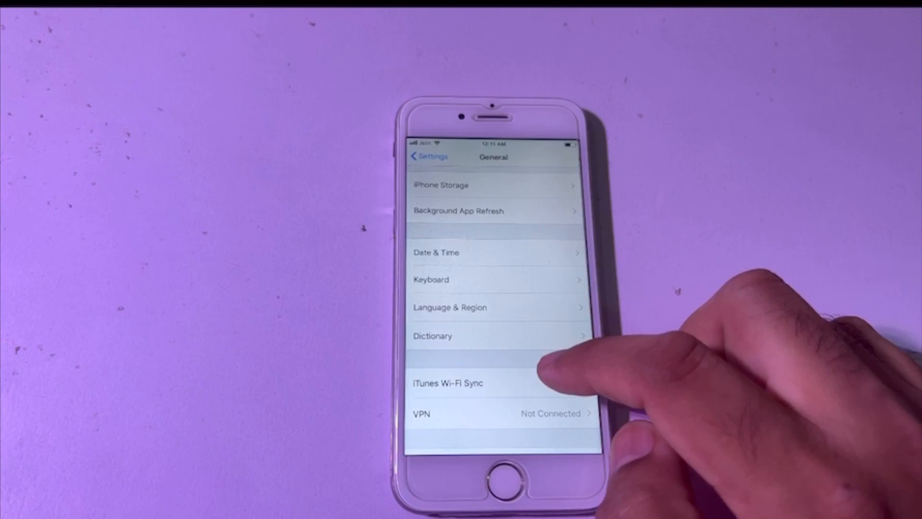
pyautogui.scroll(-3)
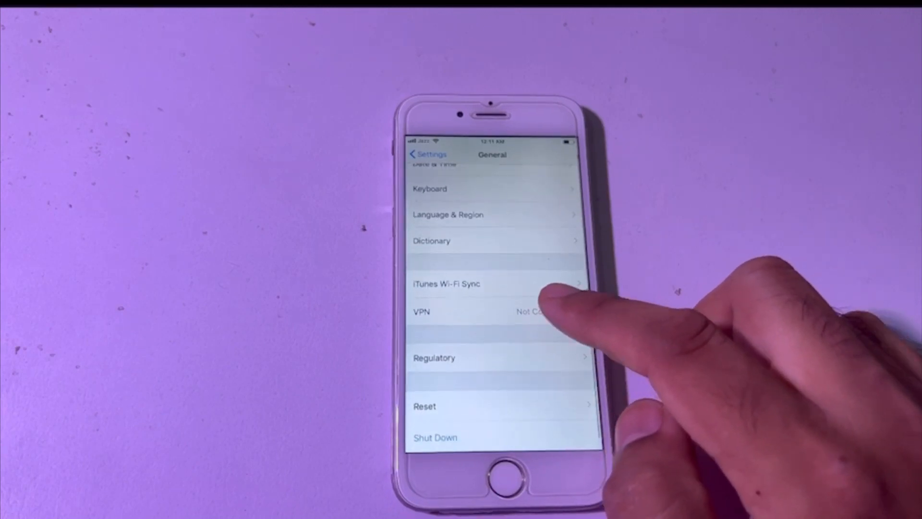
pyautogui.click(447, 311)
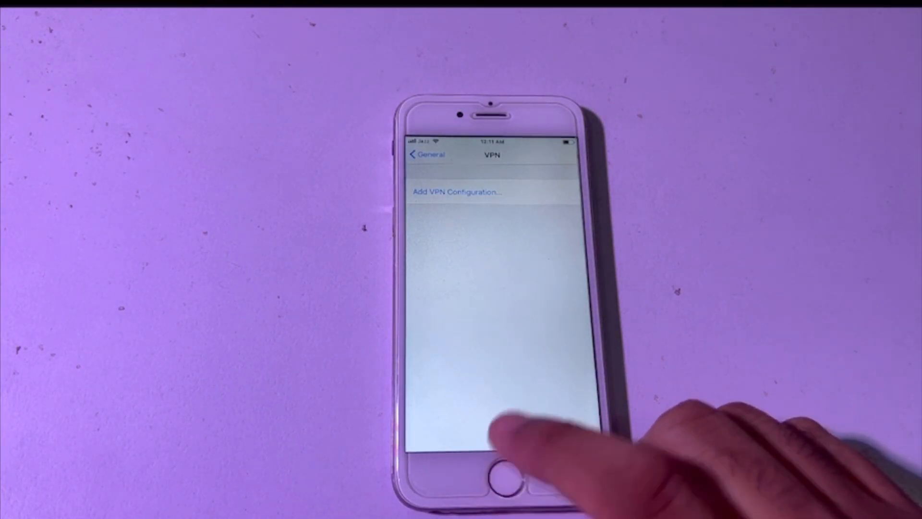
# Return to the home screen via the app switcher, leaving Settings.
pyautogui.click(507, 472)
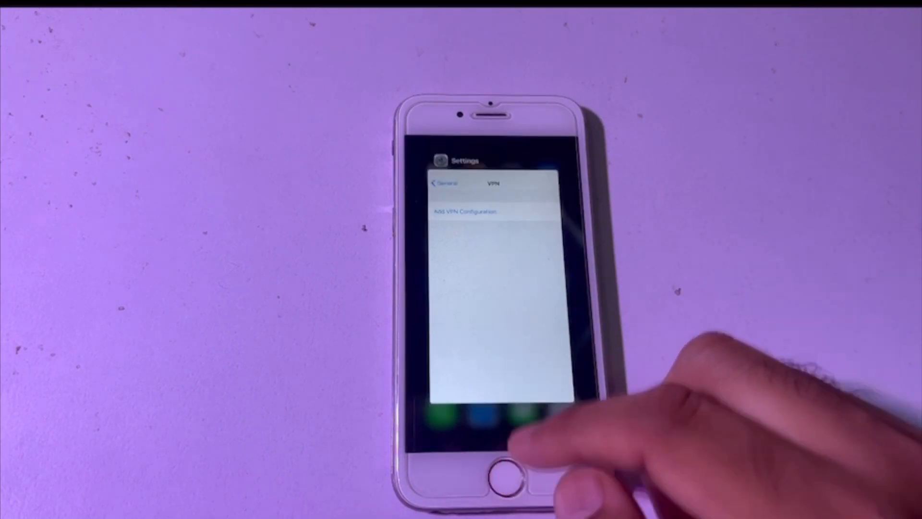
pyautogui.click(504, 469)
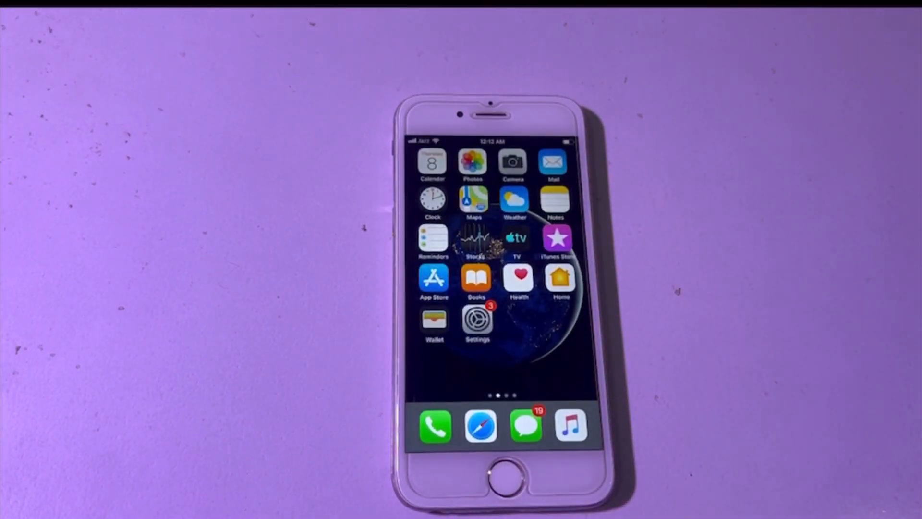